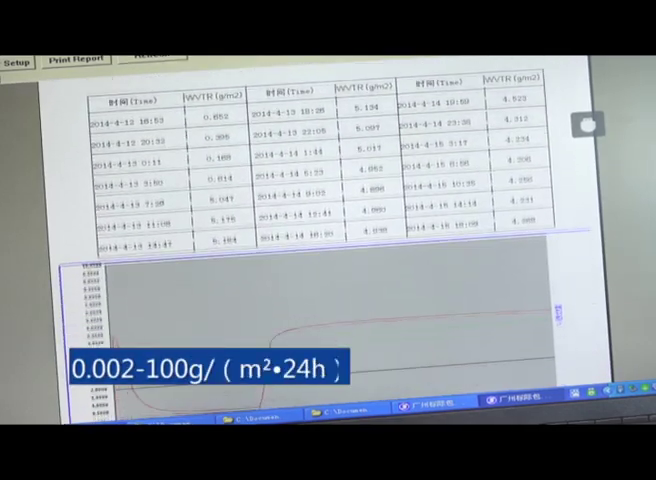
Bring up the calibration settings dialog with station choices over the live multi-station readings.
{"action": "scroll", "scroll_direction": "down", "scroll_amount": 3}
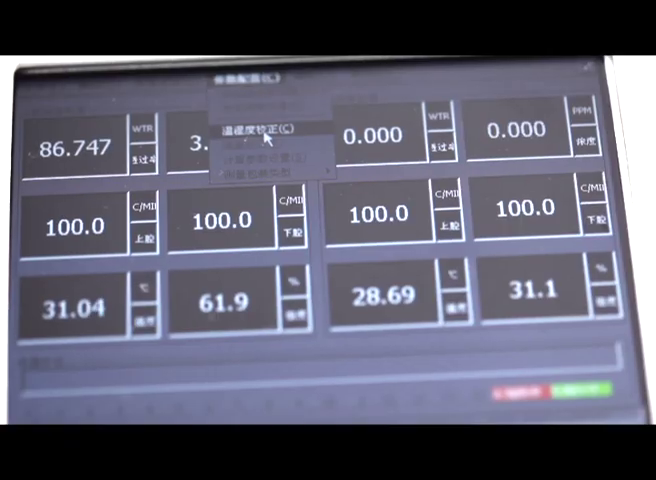
{"action": "left_click", "coordinate": [256, 132]}
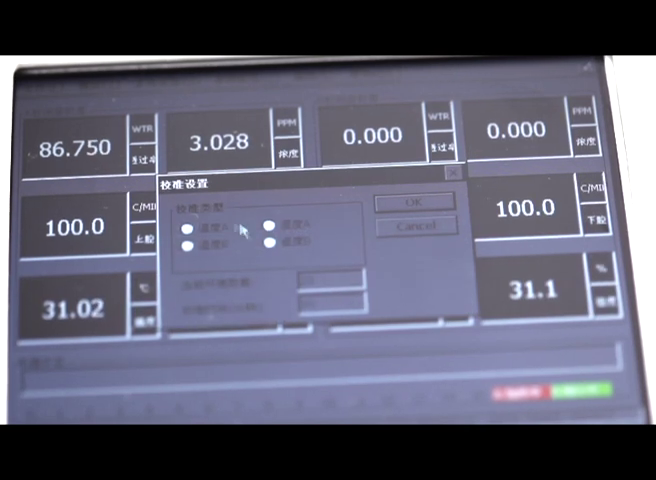